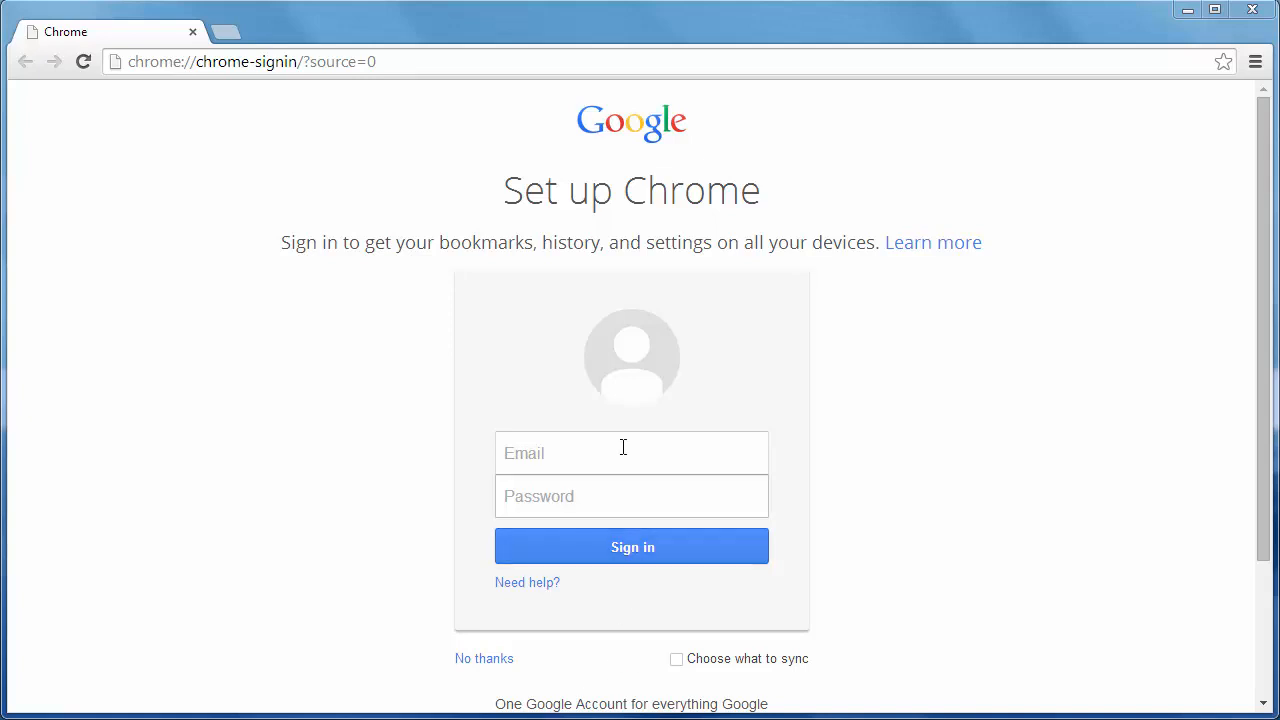
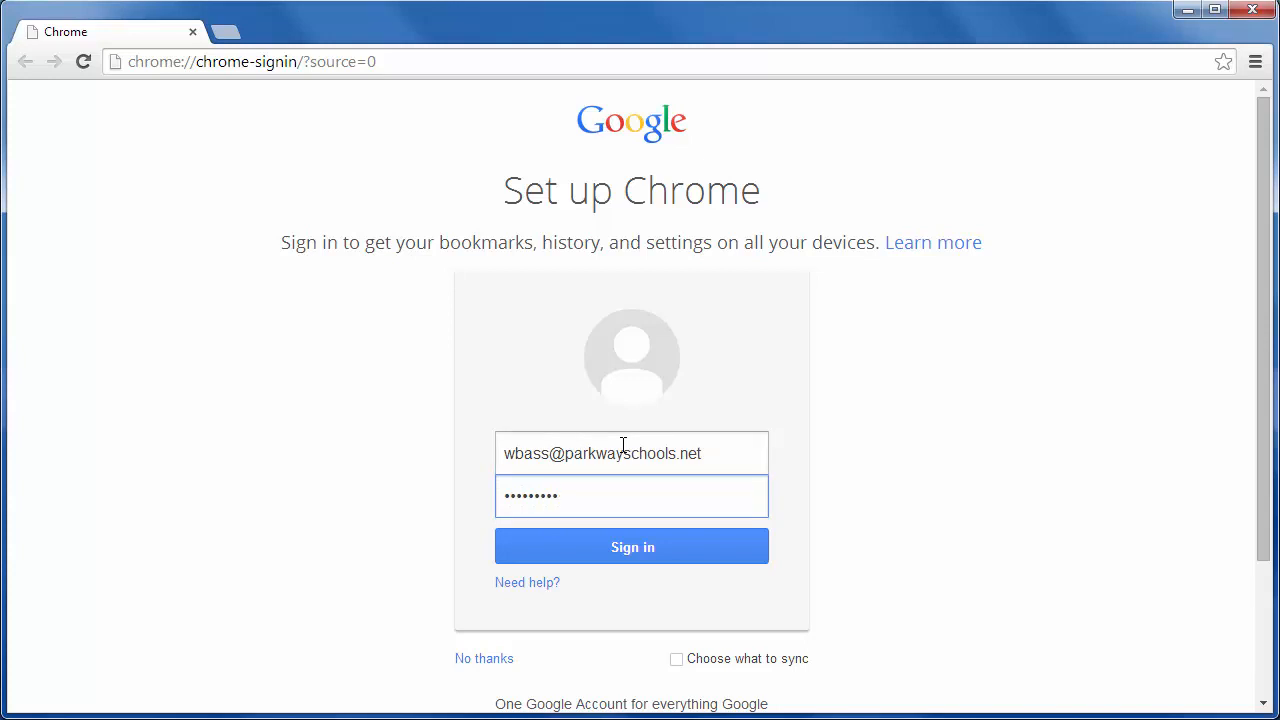
left_click(632, 548)
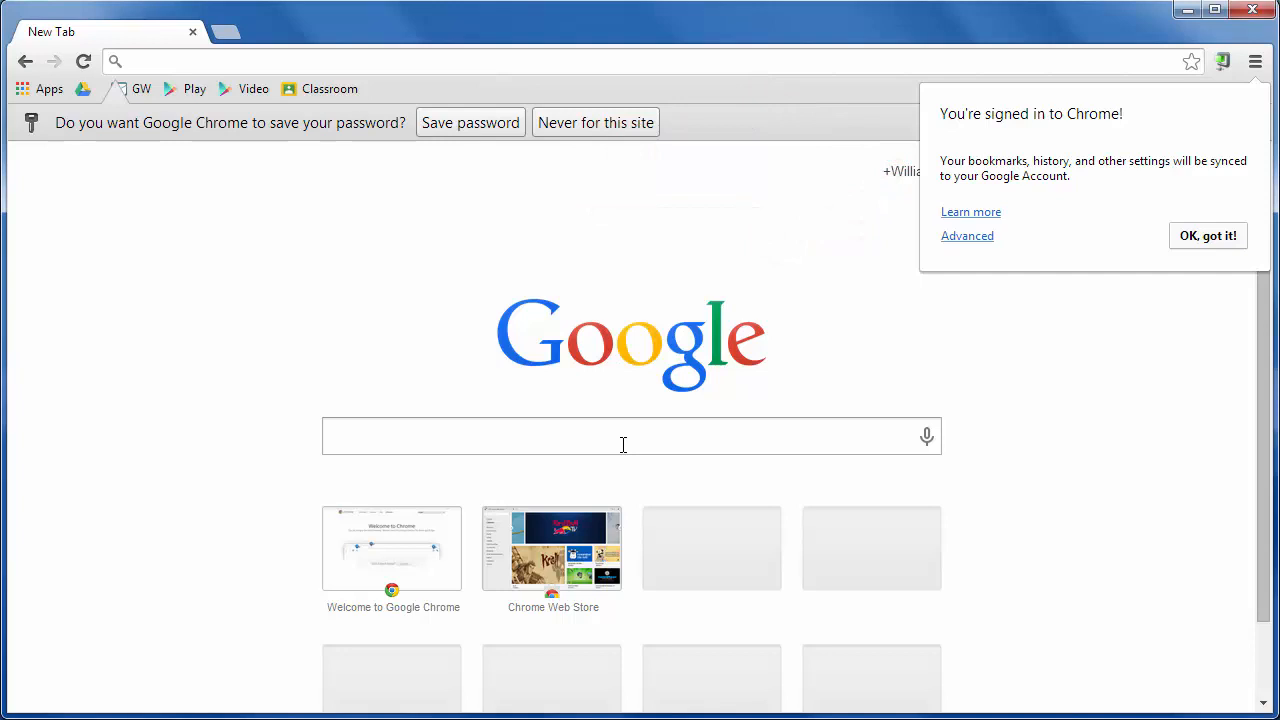
mouse_move(706, 418)
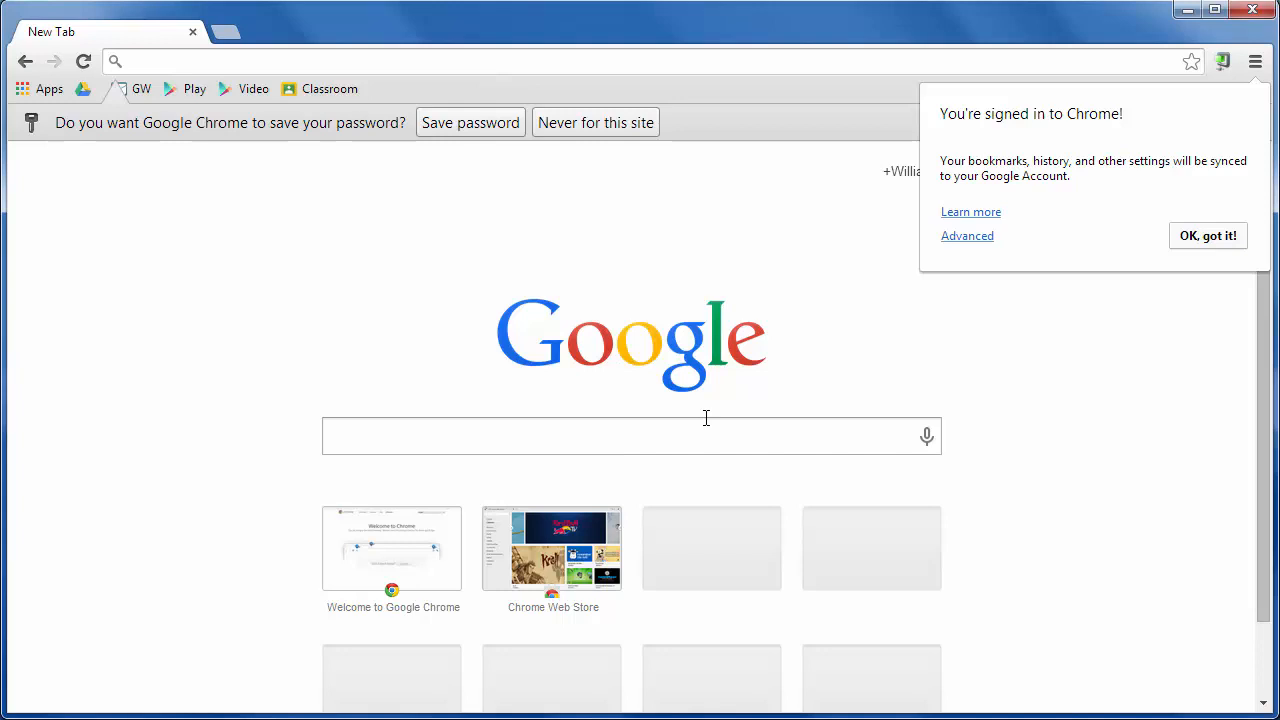
mouse_move(1152, 268)
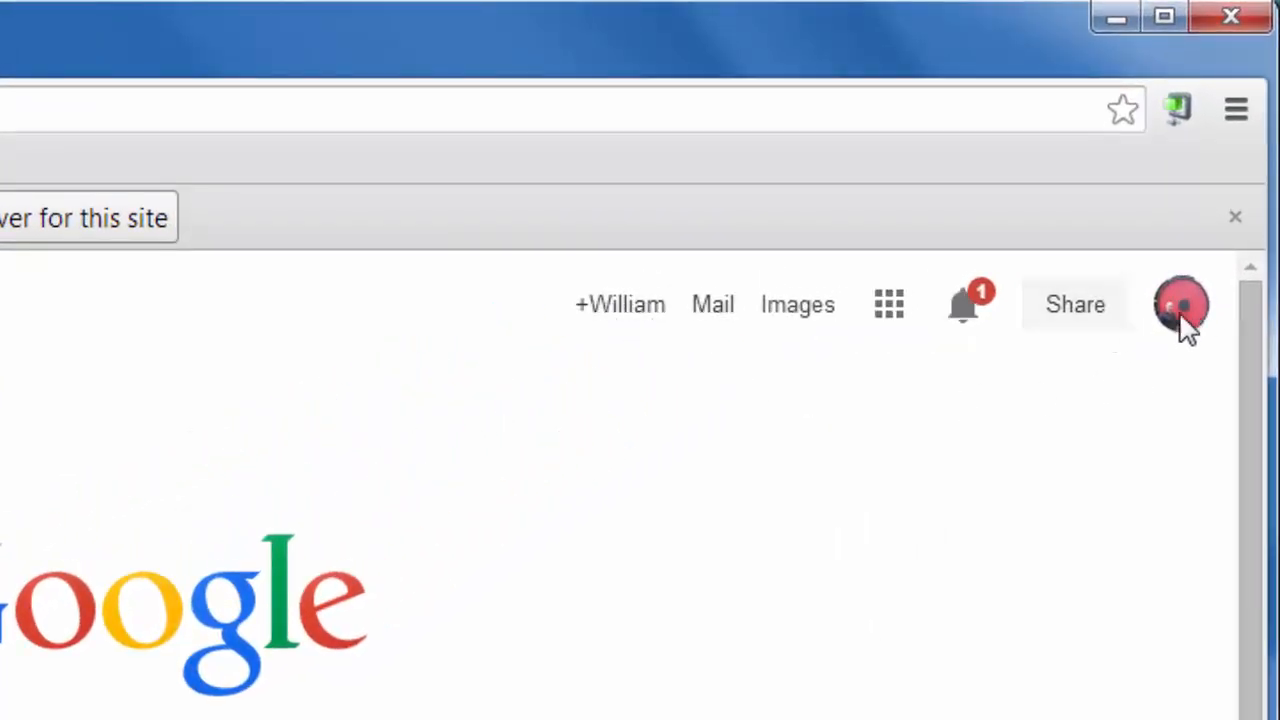
mouse_move(636, 344)
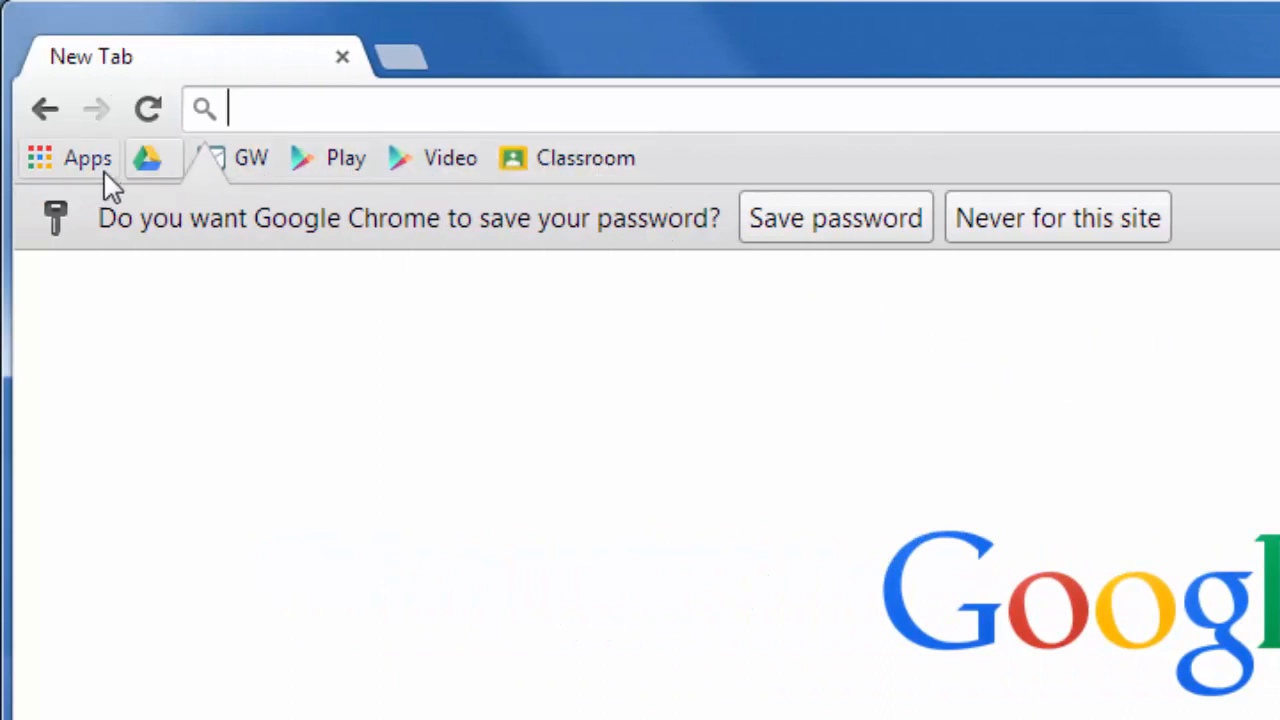
mouse_move(540, 164)
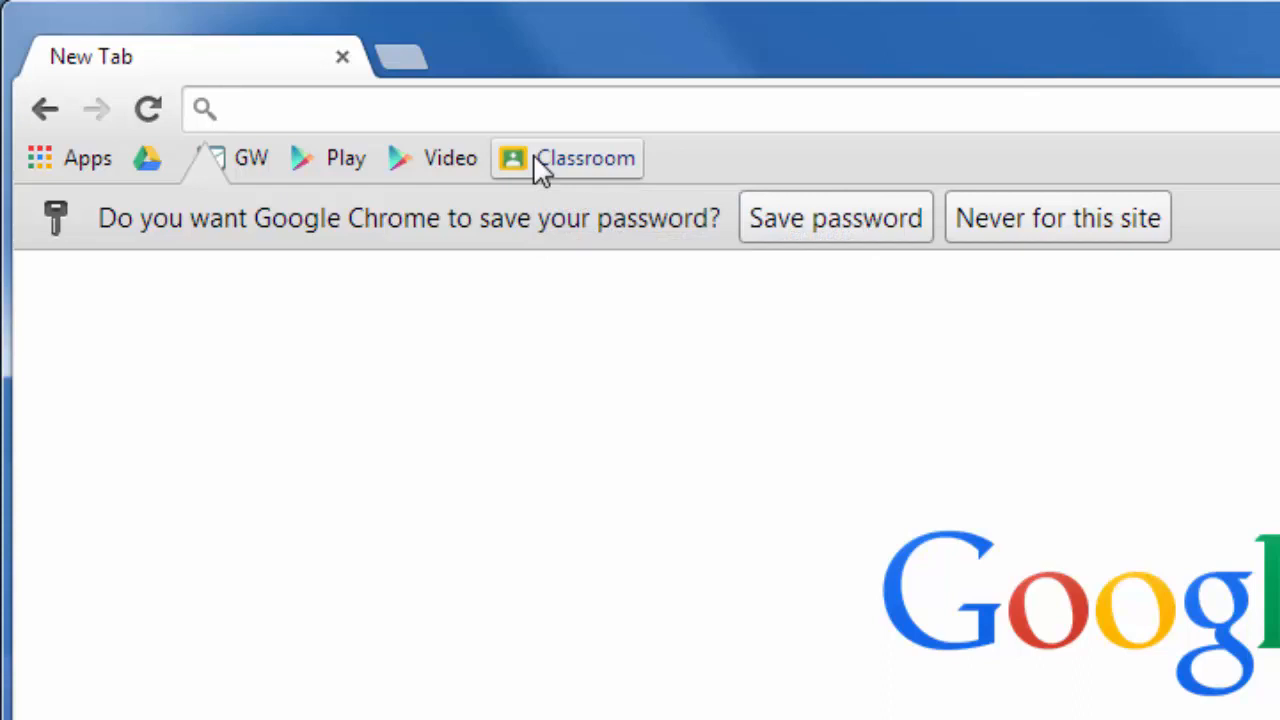
Step: Dismiss the 'You're signed in to Chrome' confirmation, revealing synced bookmarks Drive, GW, Play, Video, Classroom
left_click(230, 108)
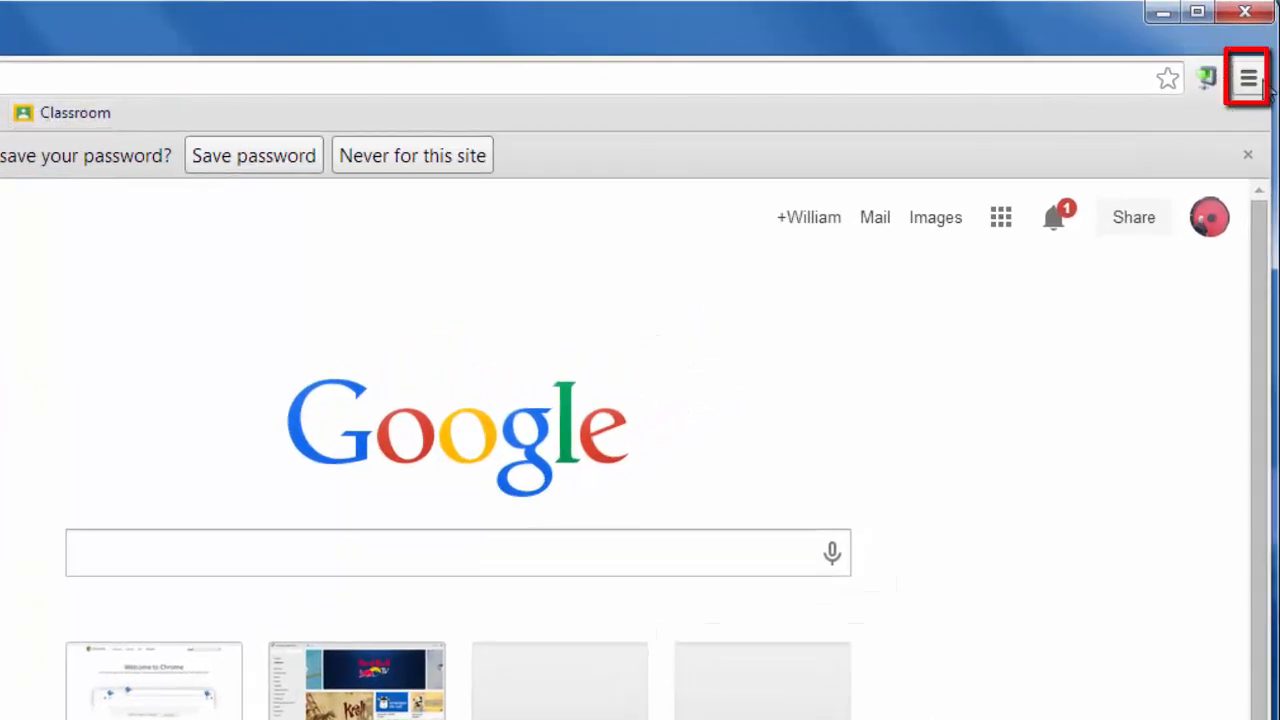
mouse_move(1012, 66)
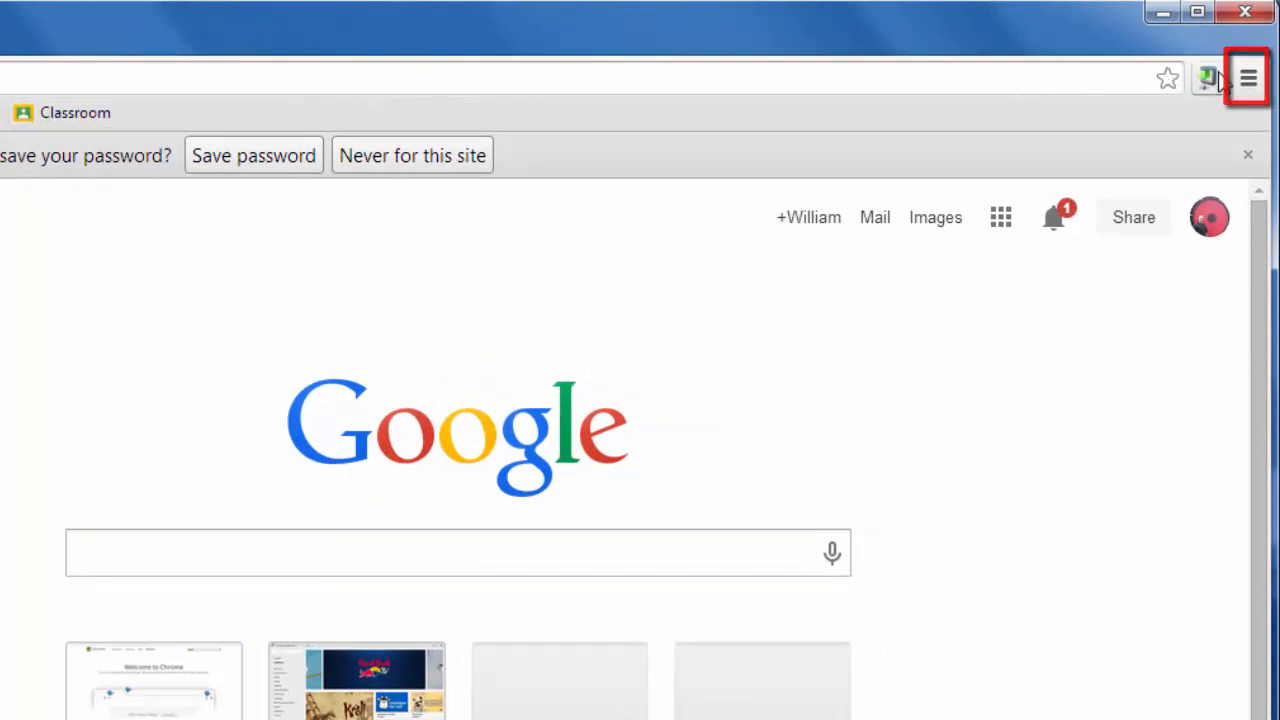
Step: Go to Chrome Settings, reach the Users section and start adding a new user
left_click(1248, 78)
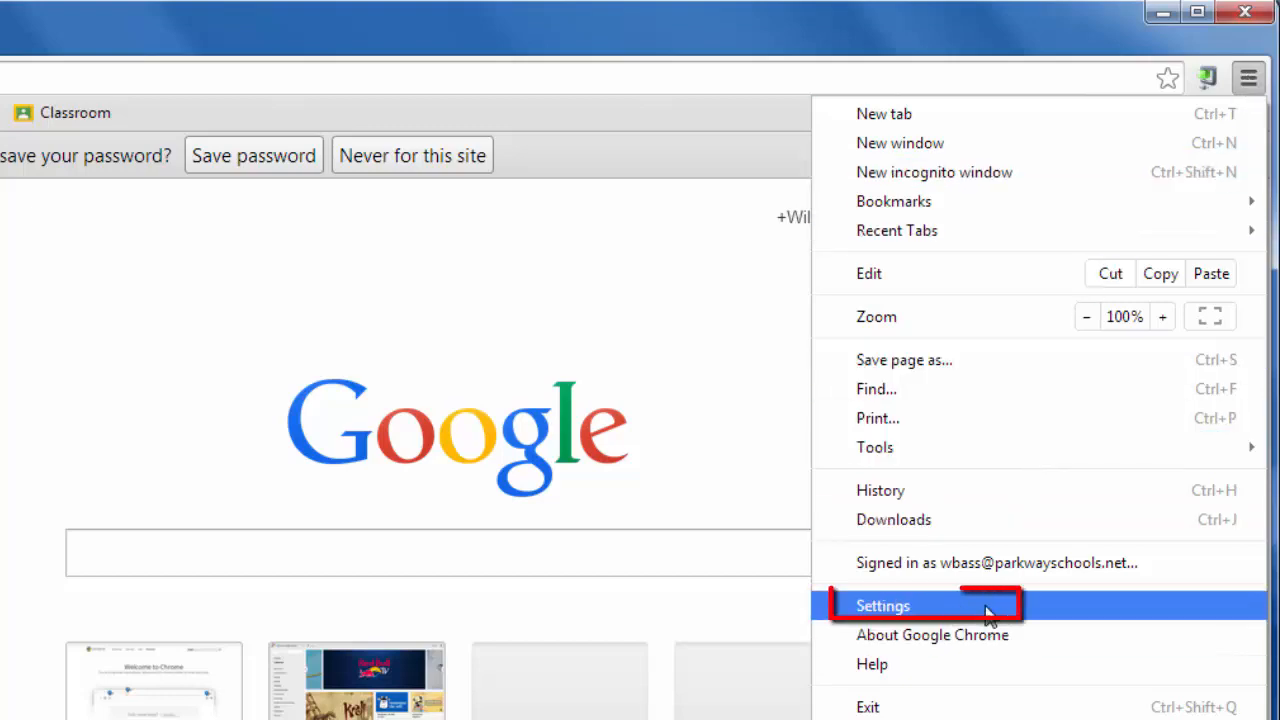
left_click(882, 604)
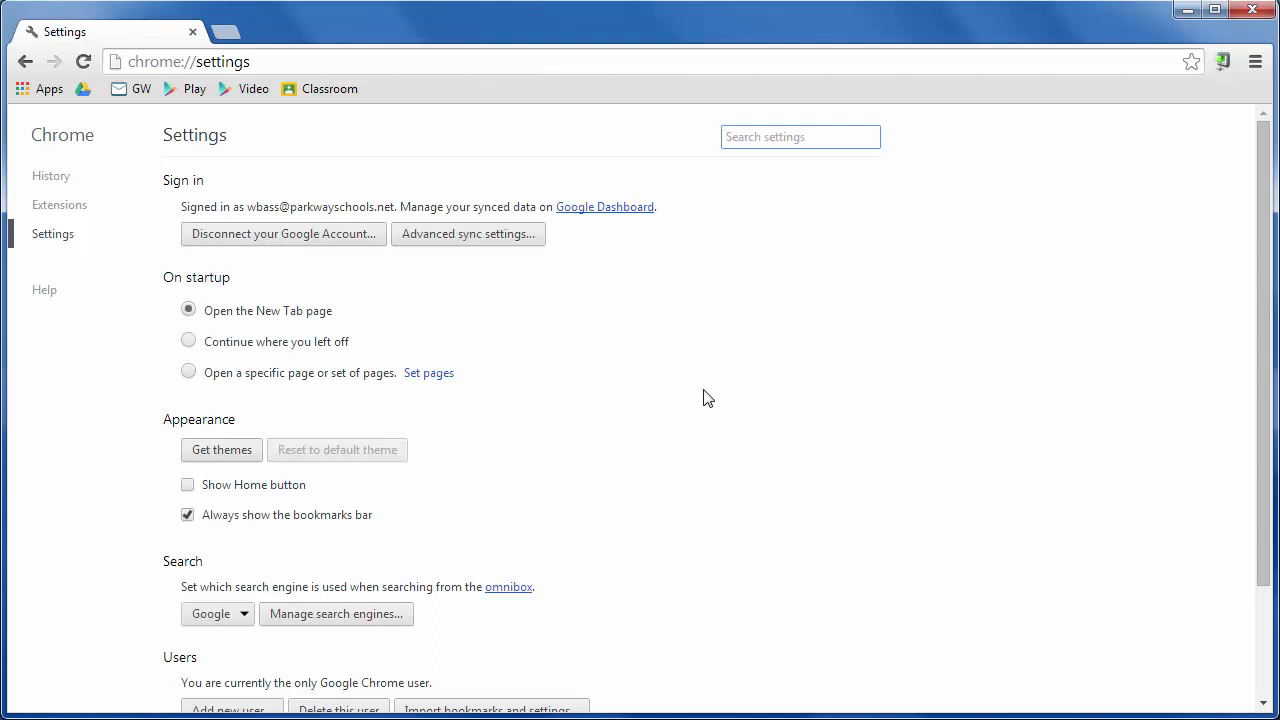
scroll("down", 3)
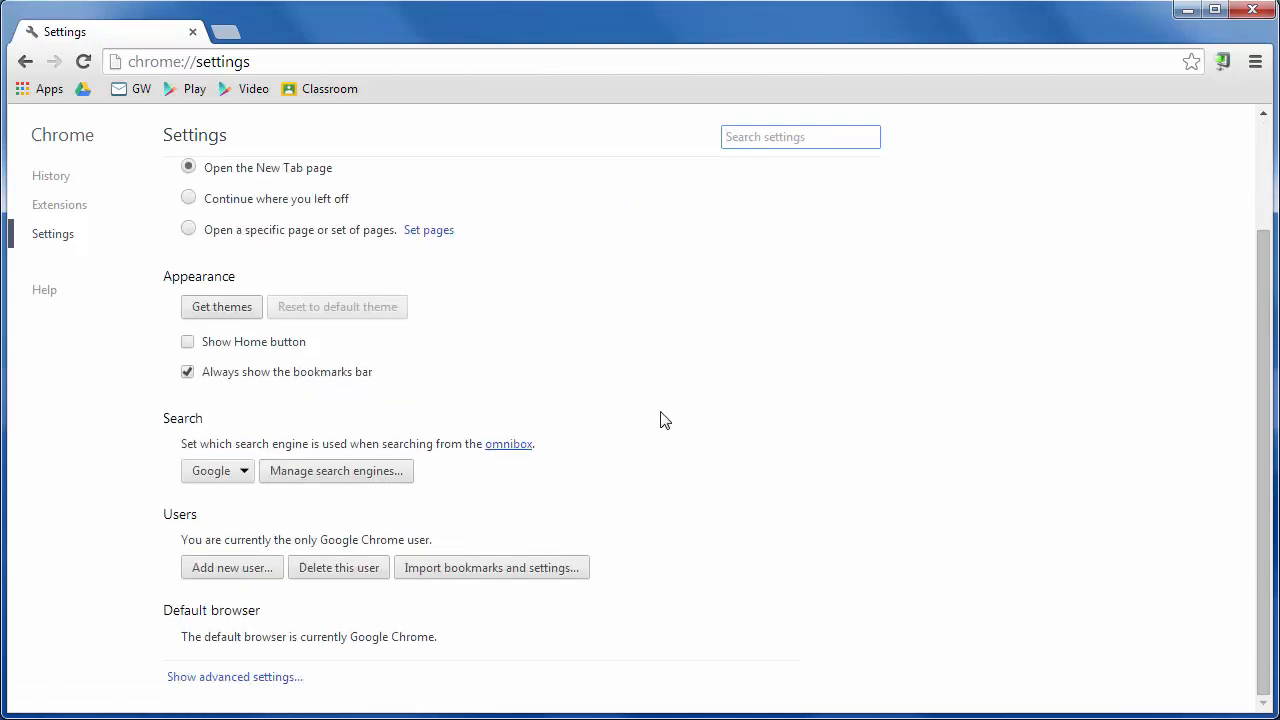
mouse_move(156, 524)
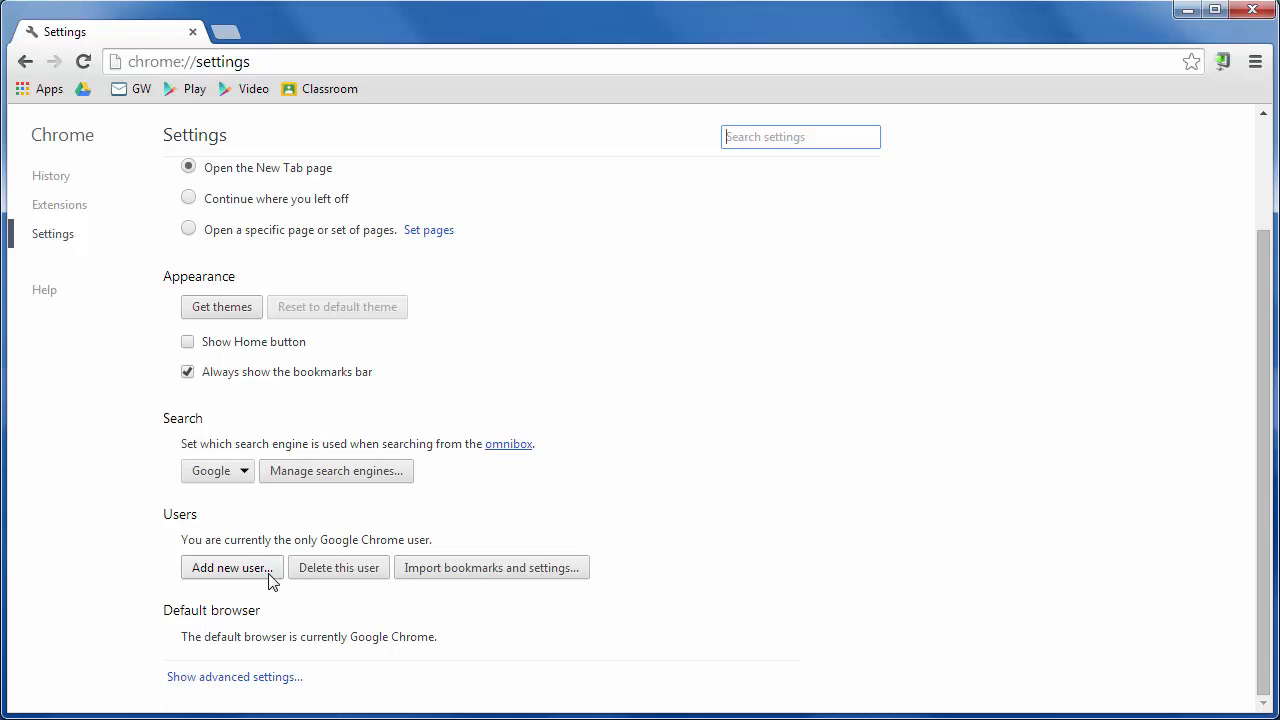
left_click(232, 568)
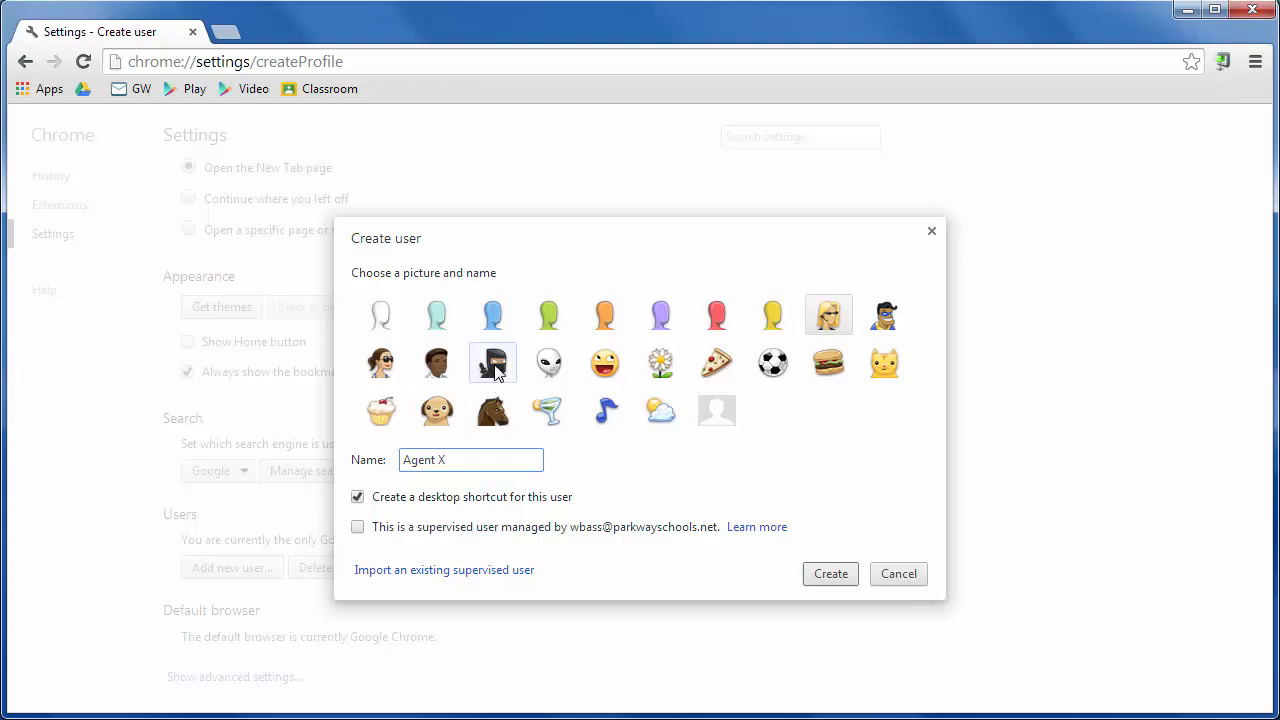
Step: Create a new Chrome user named Gmail (replacing Sneaky) with the ninja picture
type("Sneaky")
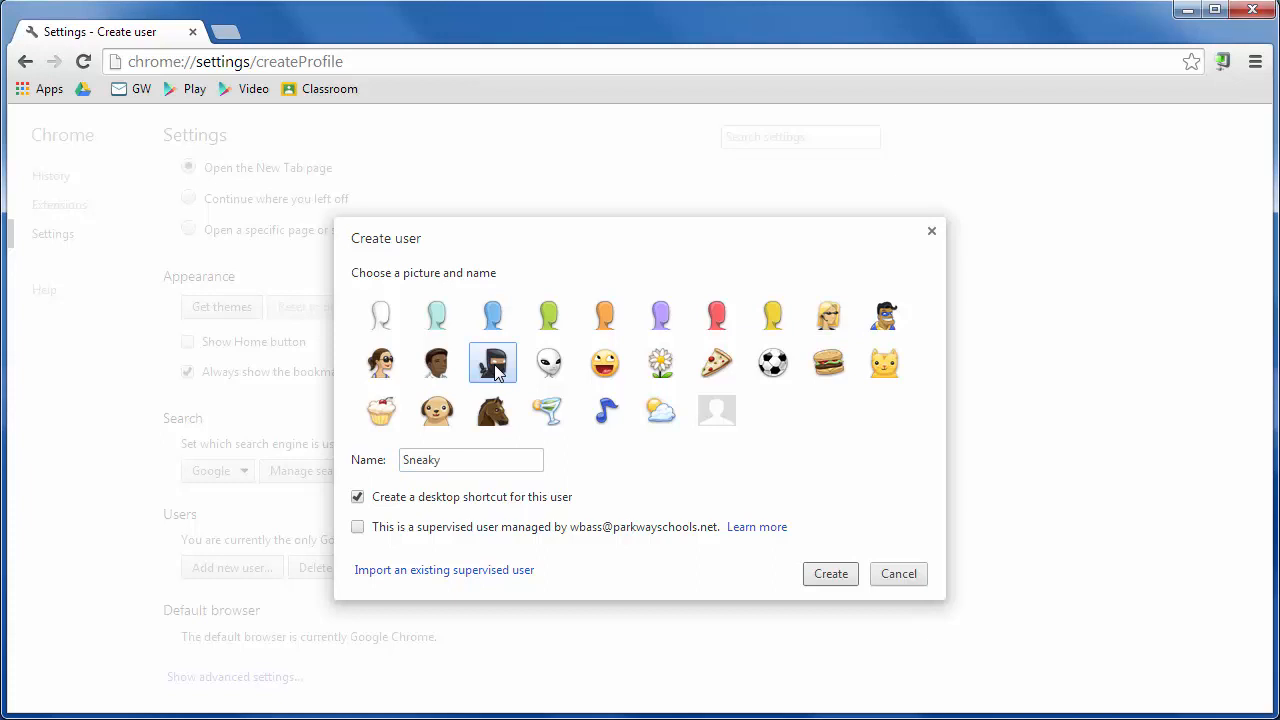
left_click(470, 458)
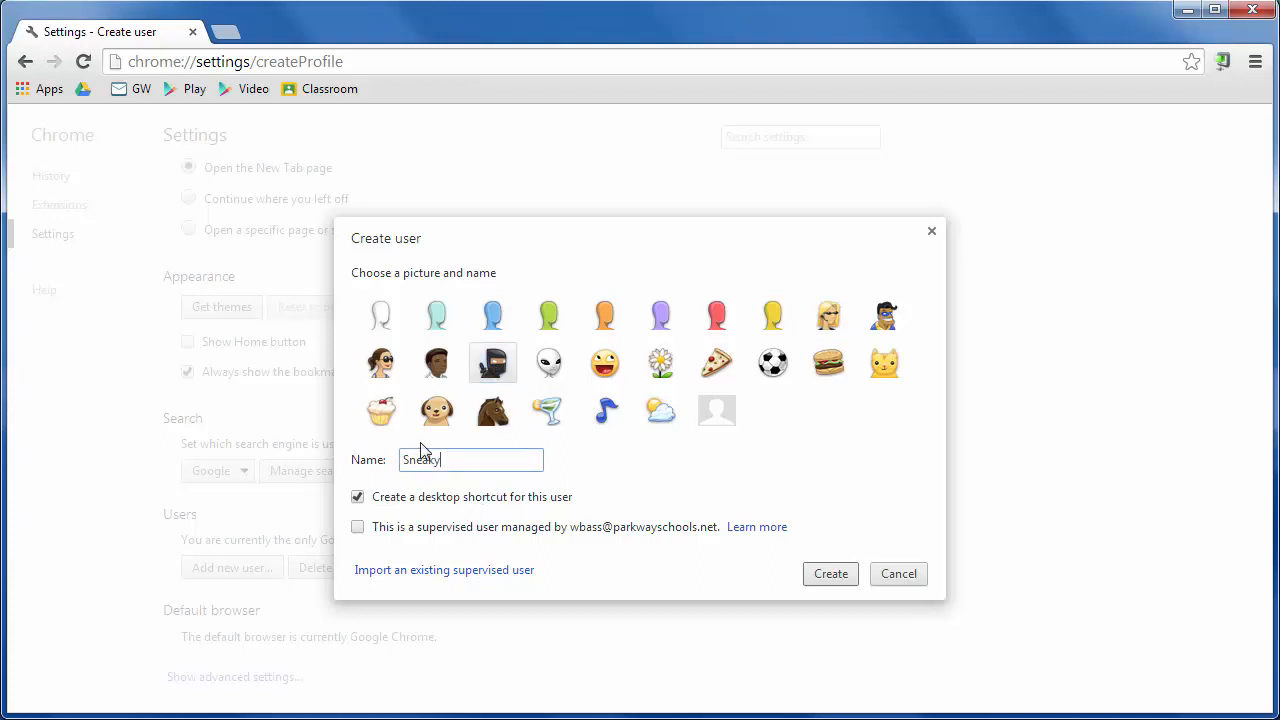
type("G")
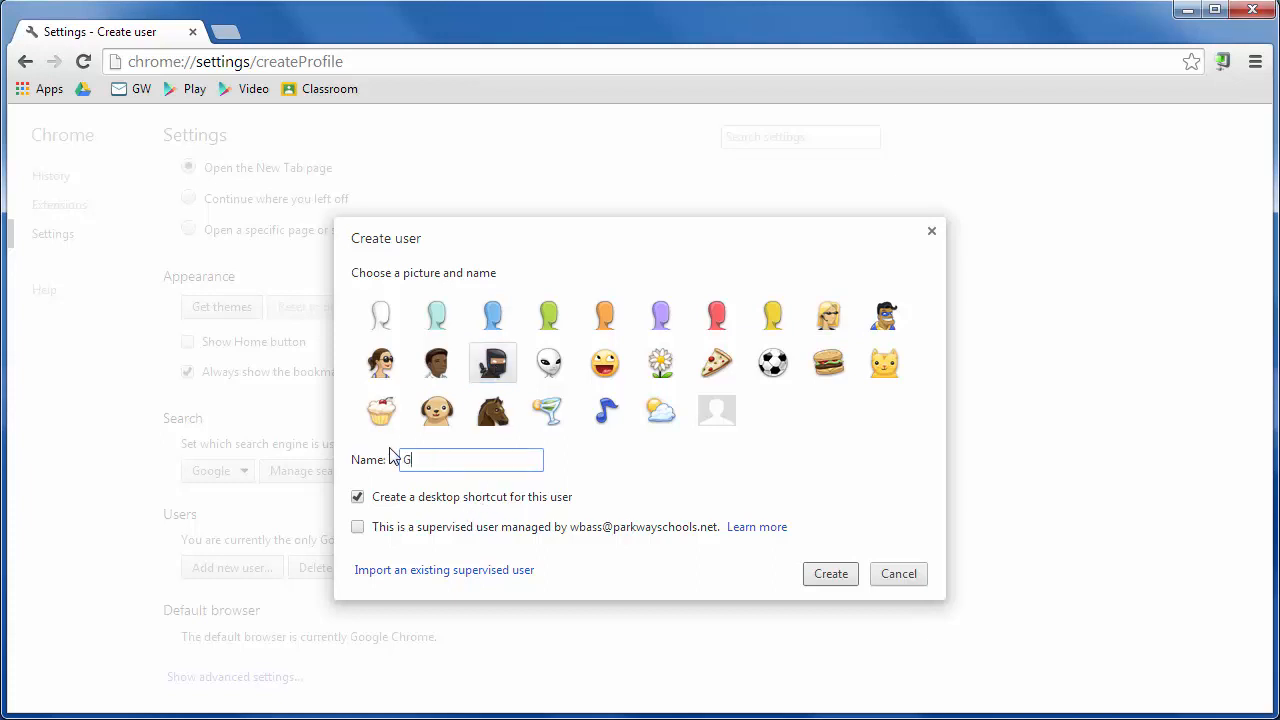
type("mail")
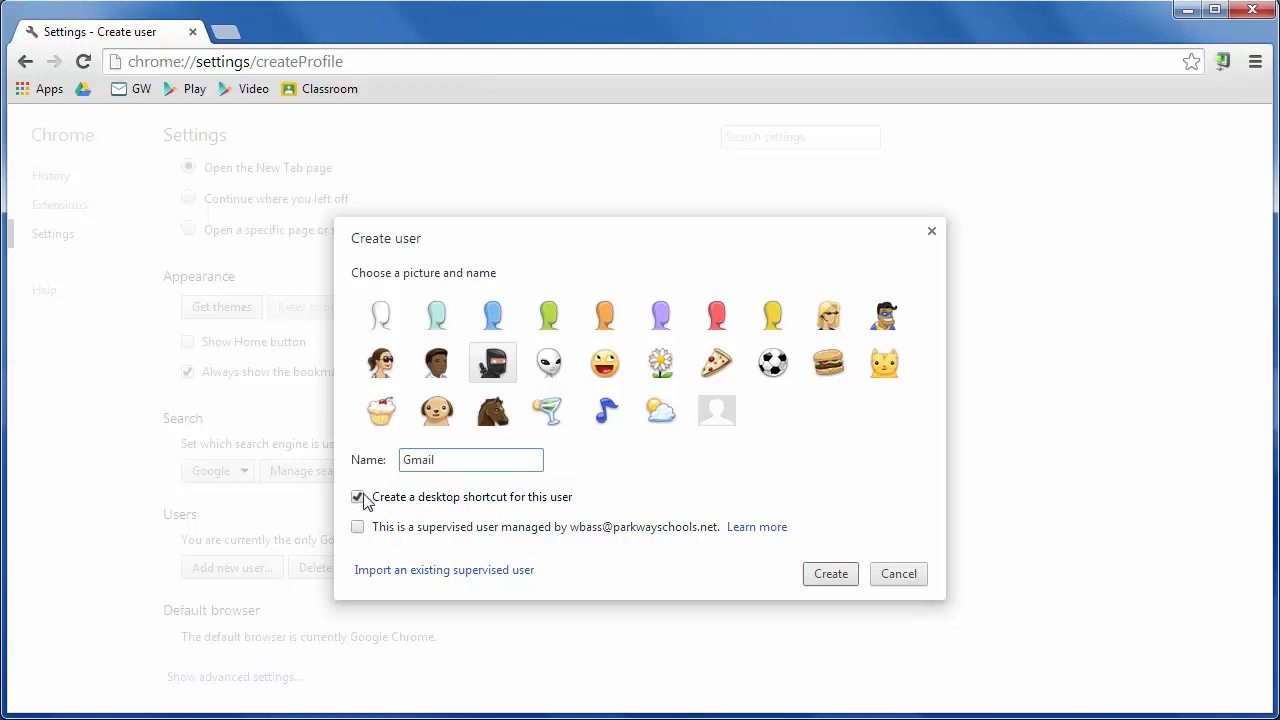
left_click(356, 496)
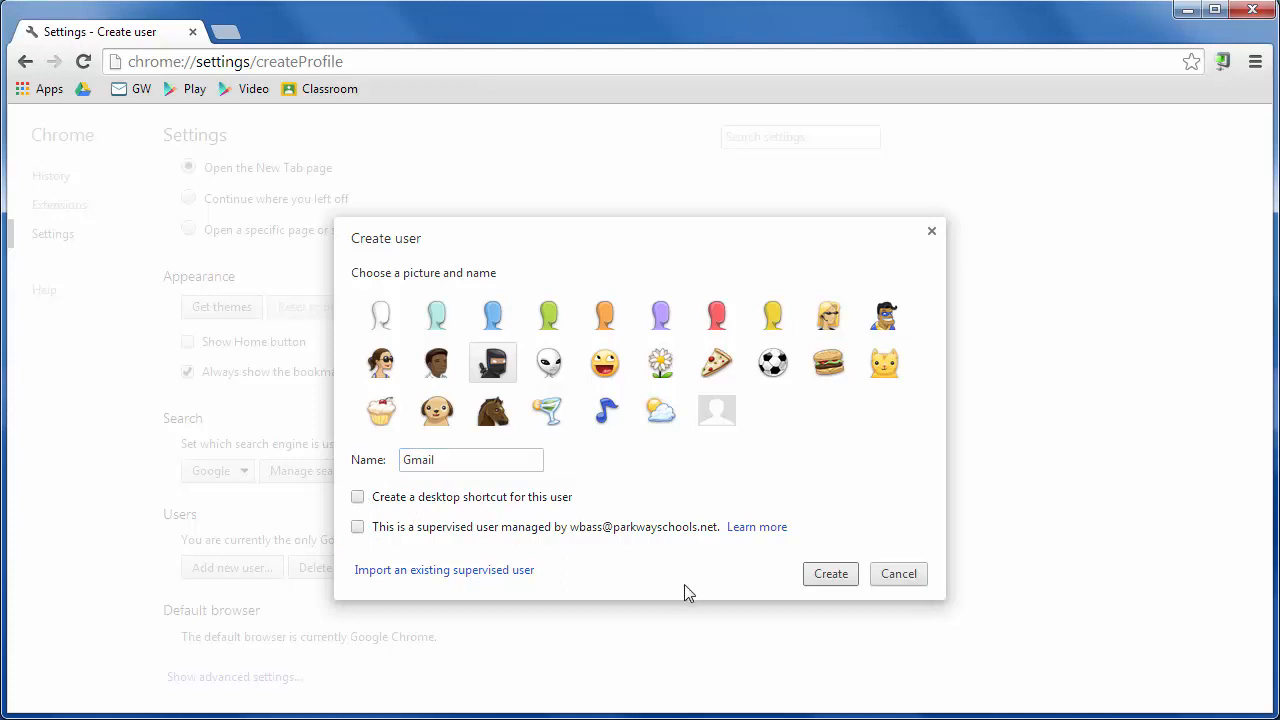
mouse_move(830, 572)
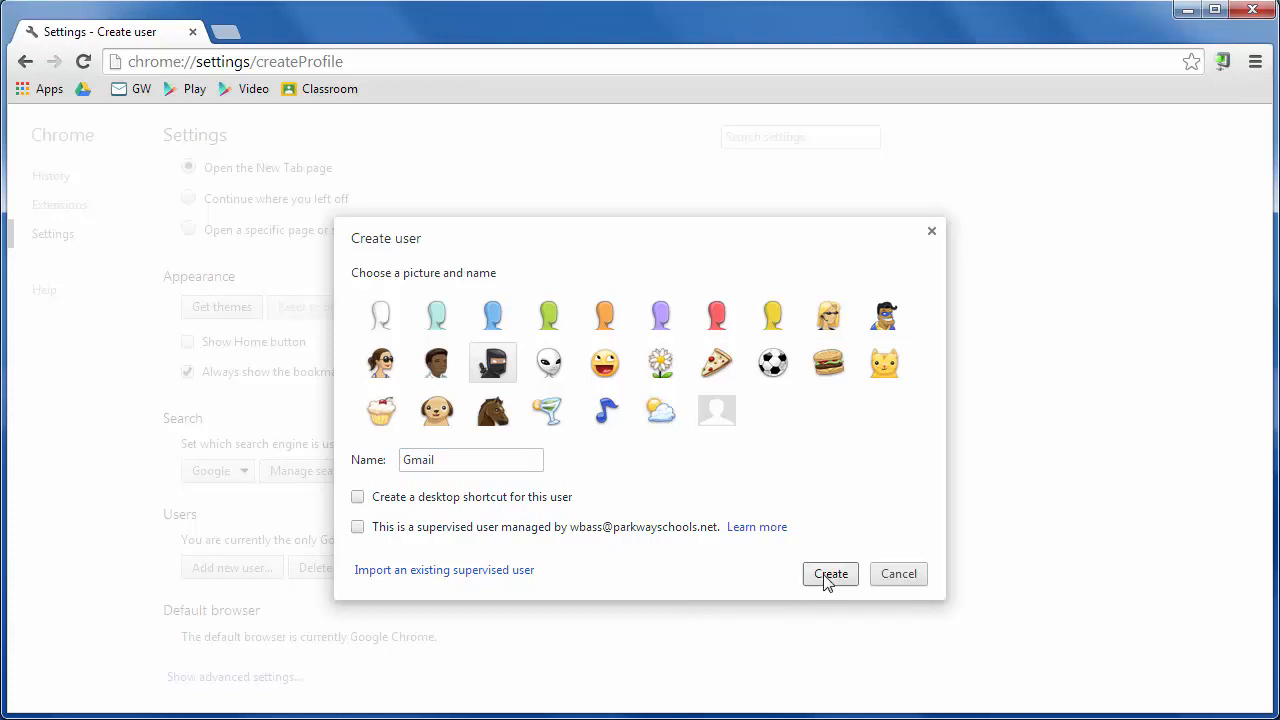
left_click(830, 572)
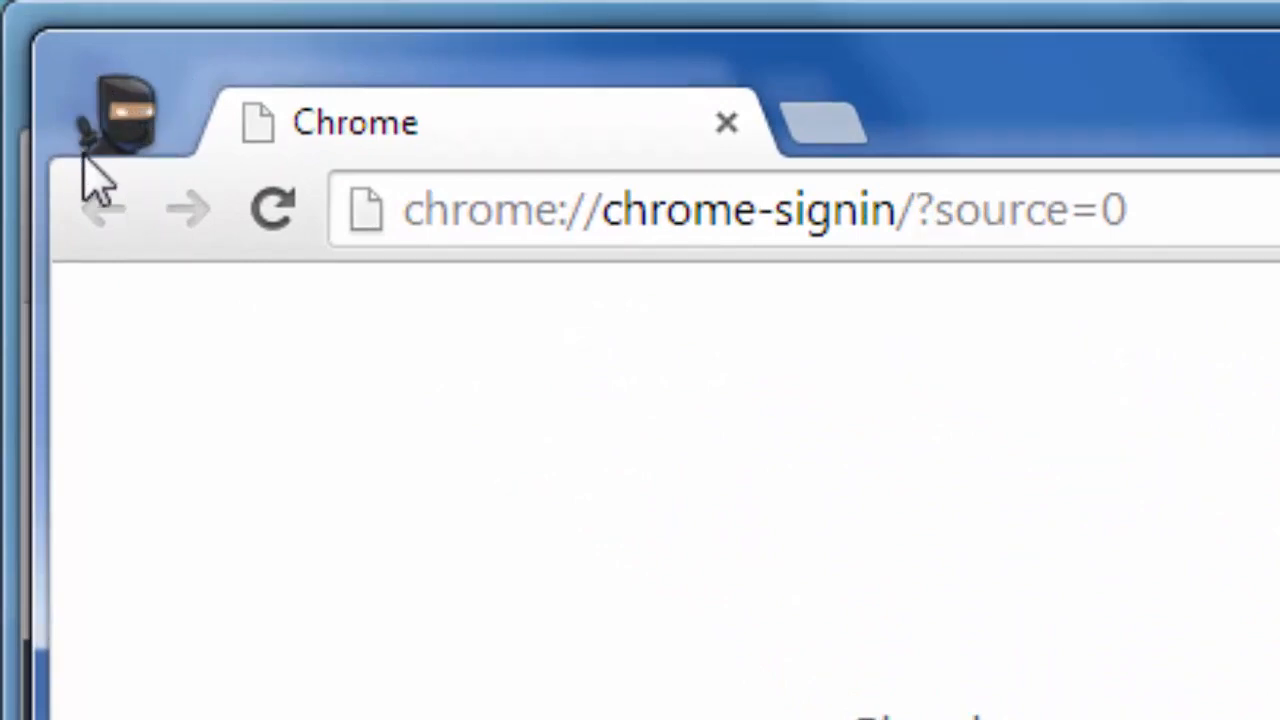
mouse_move(180, 170)
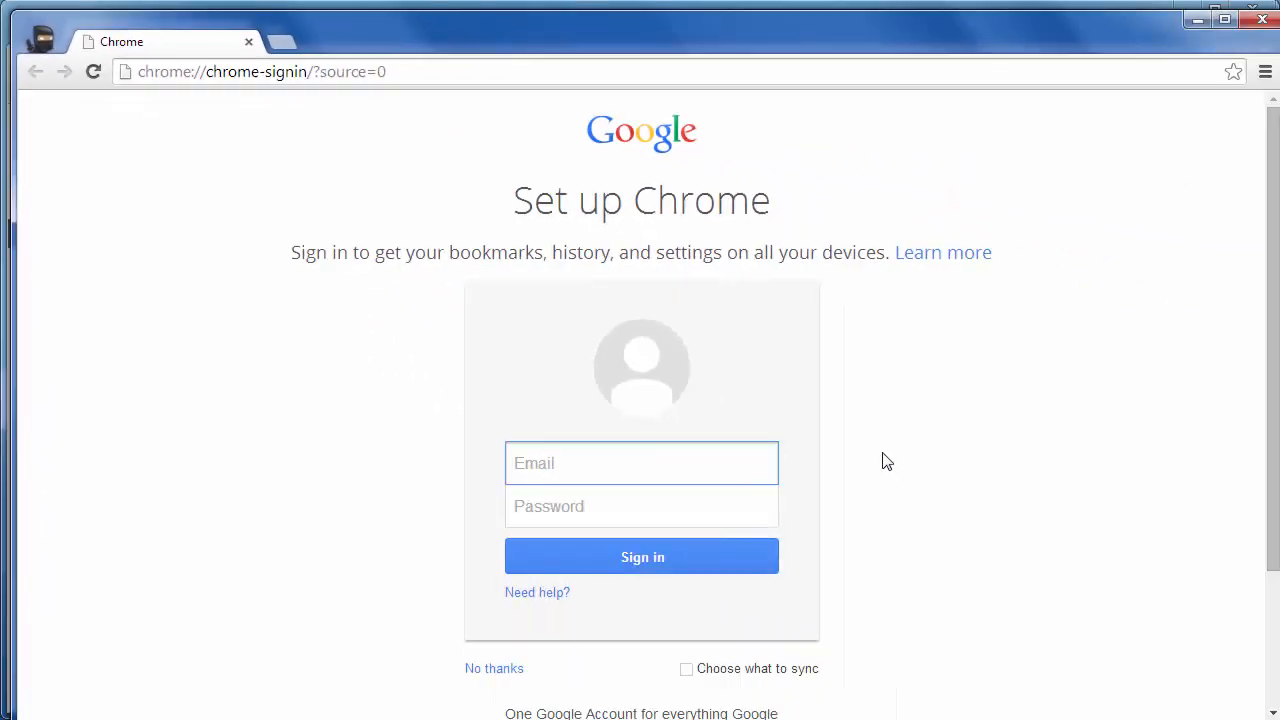
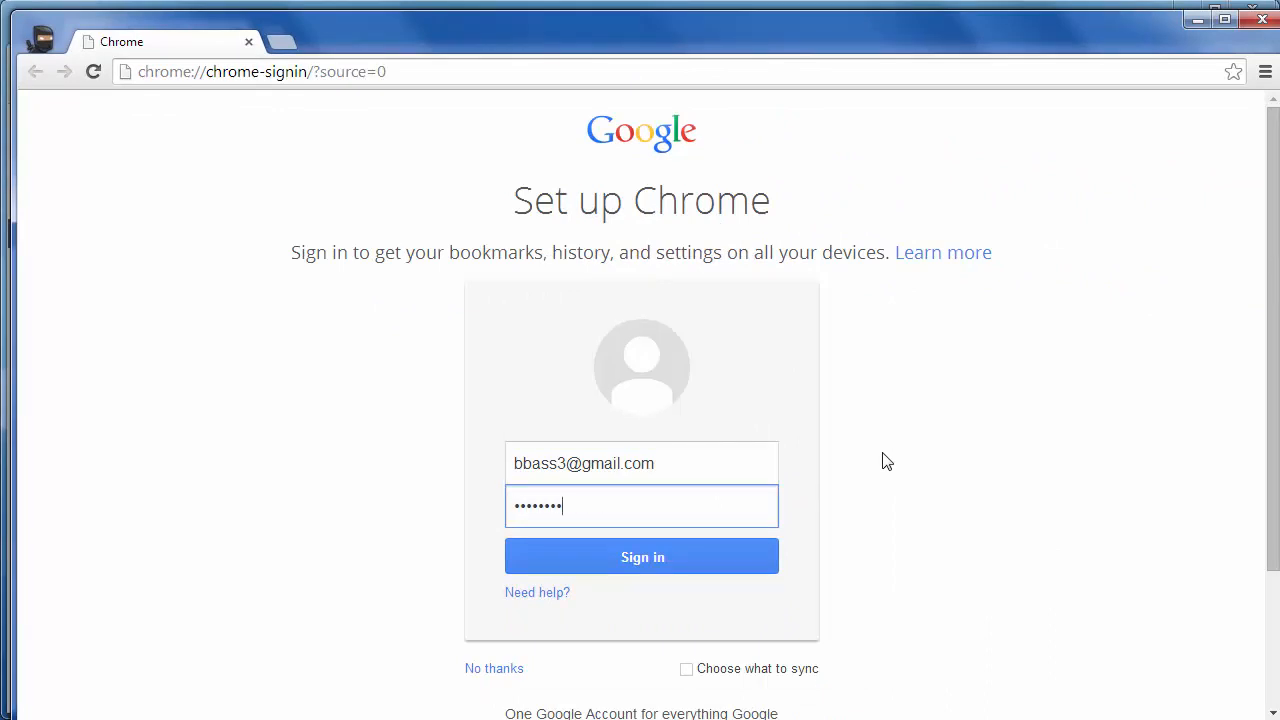
left_click(640, 556)
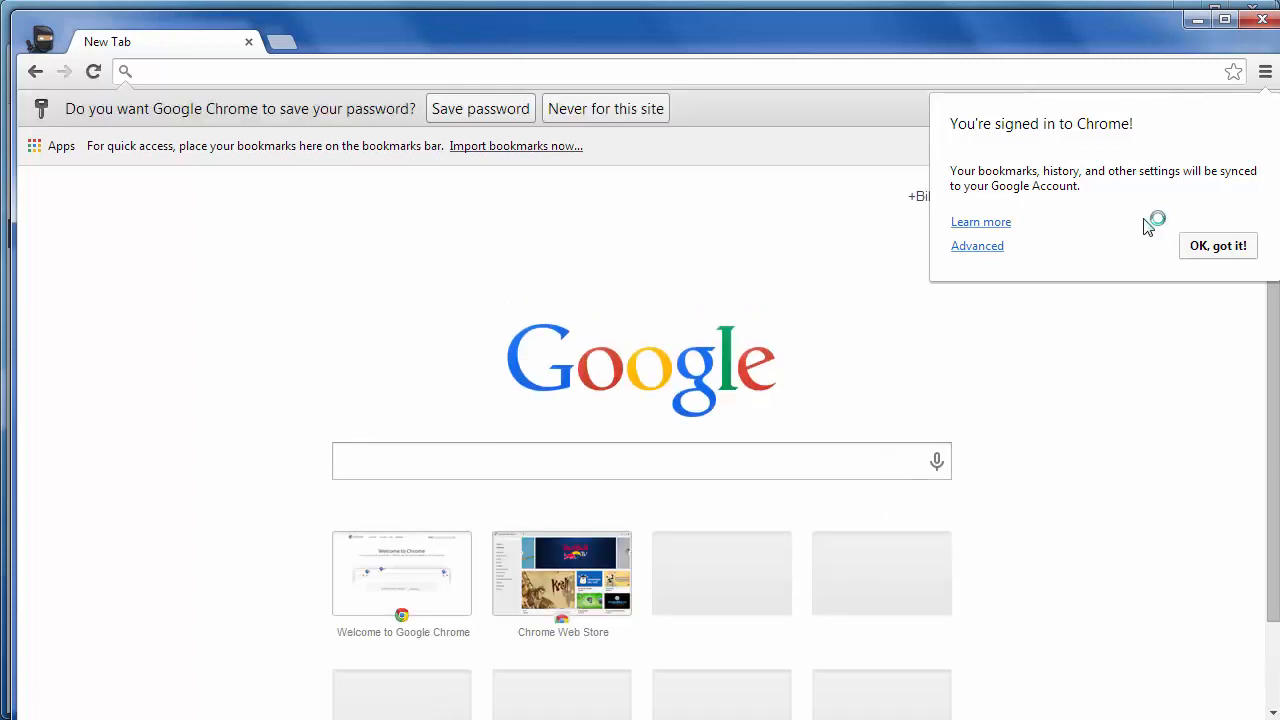
mouse_move(1218, 248)
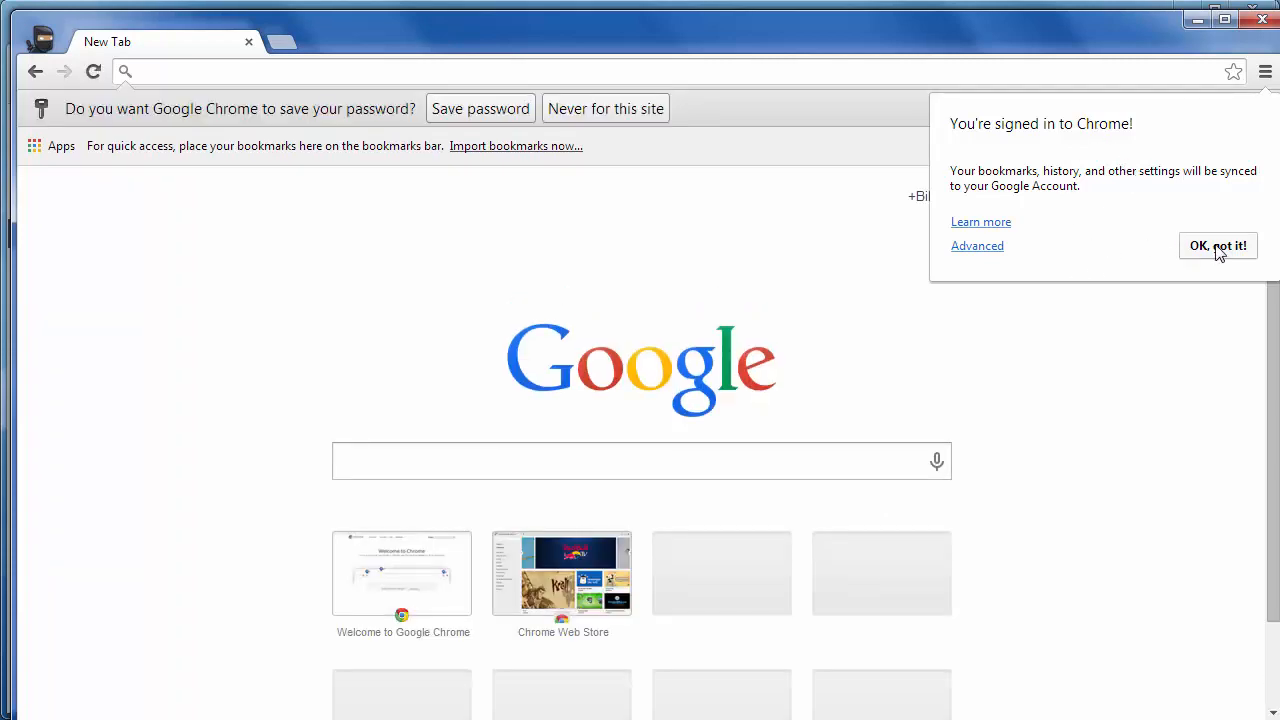
left_click(1218, 244)
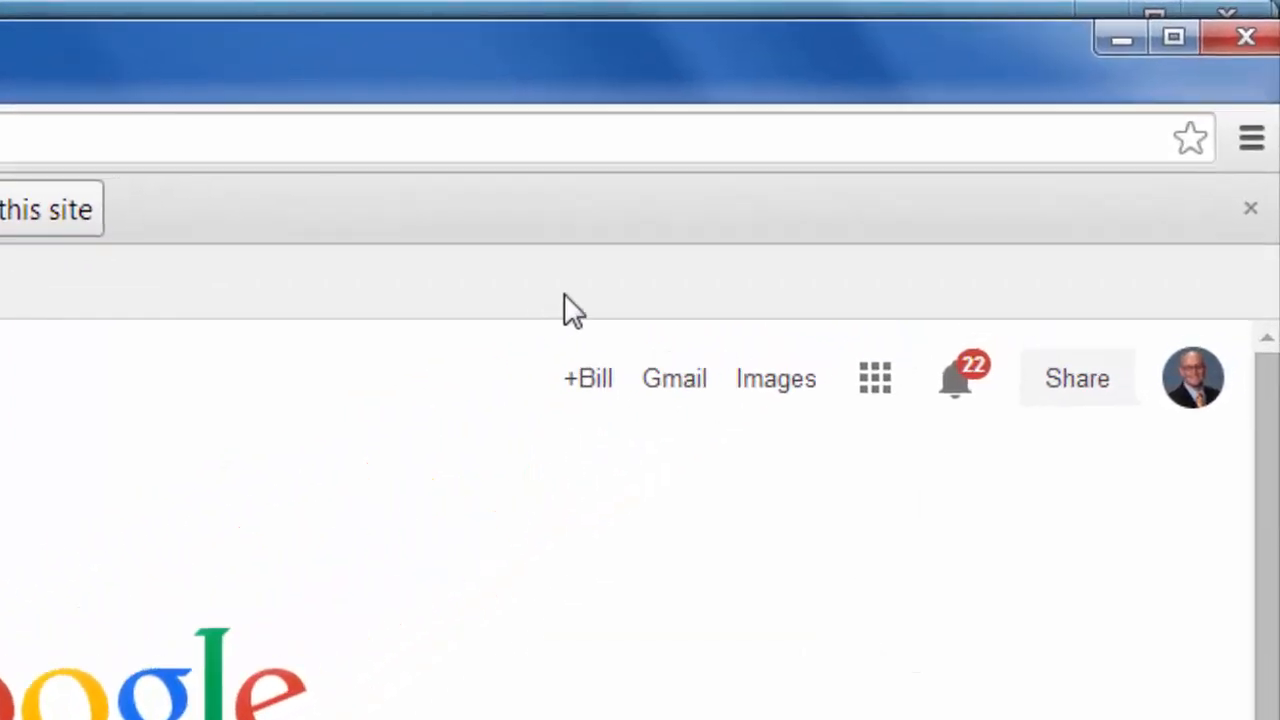
mouse_move(1090, 444)
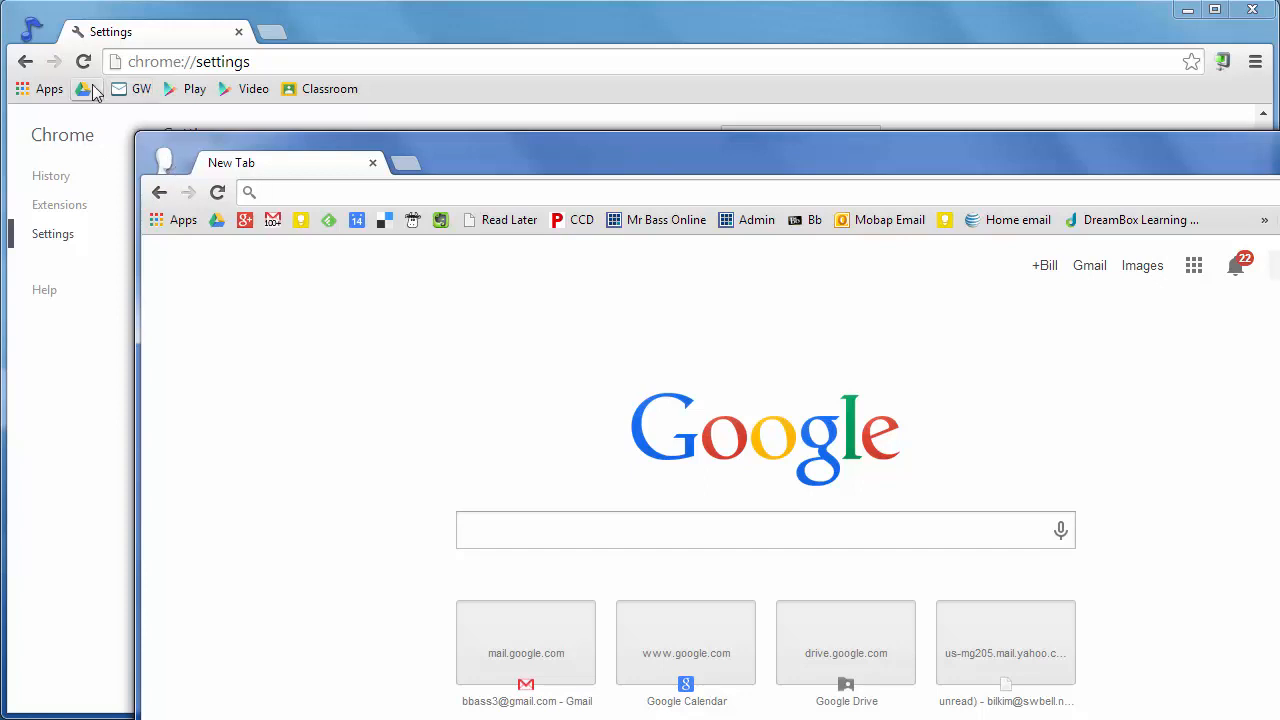
mouse_move(182, 220)
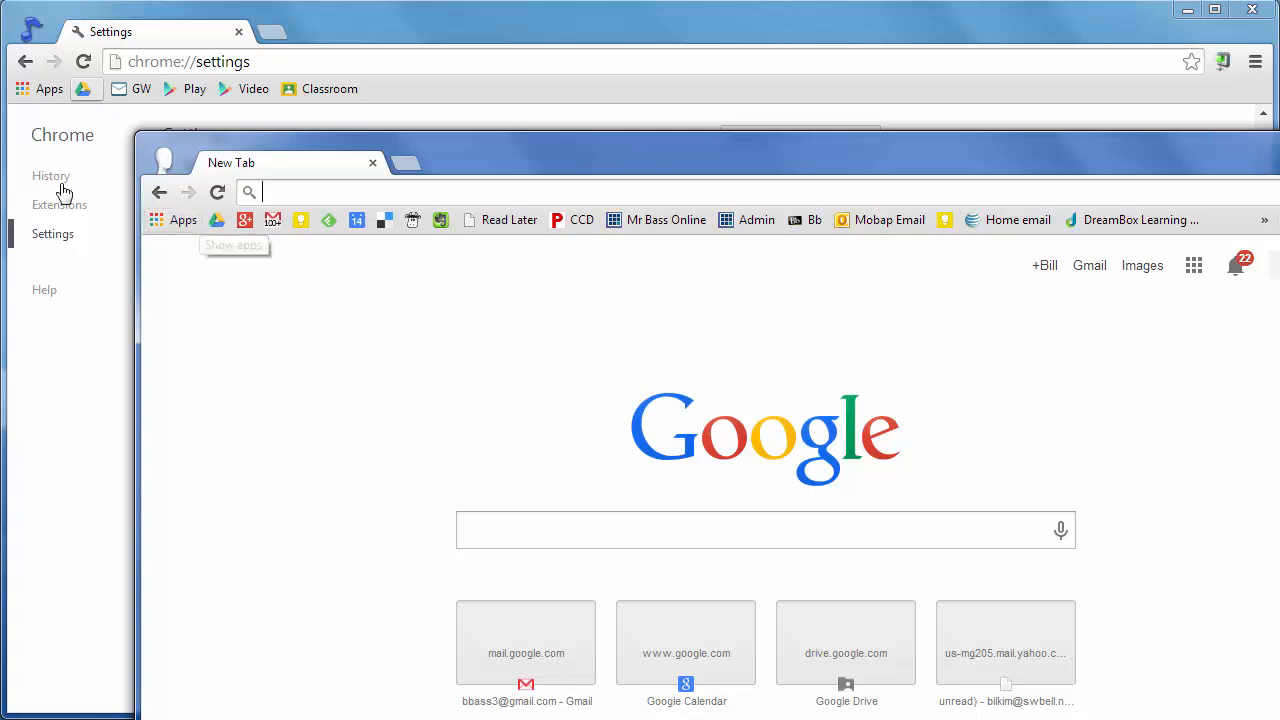
Step: Show the Chrome profile list from the Gmail window's avatar icon
left_click(164, 162)
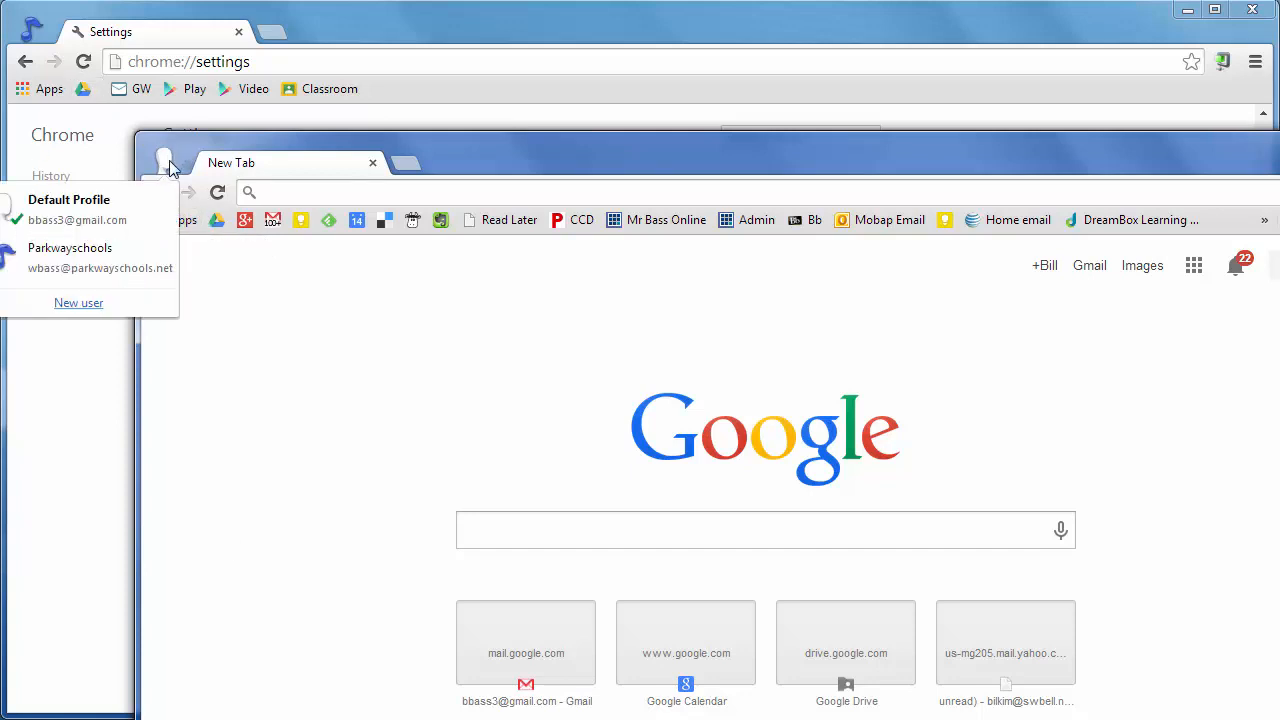
mouse_move(90, 206)
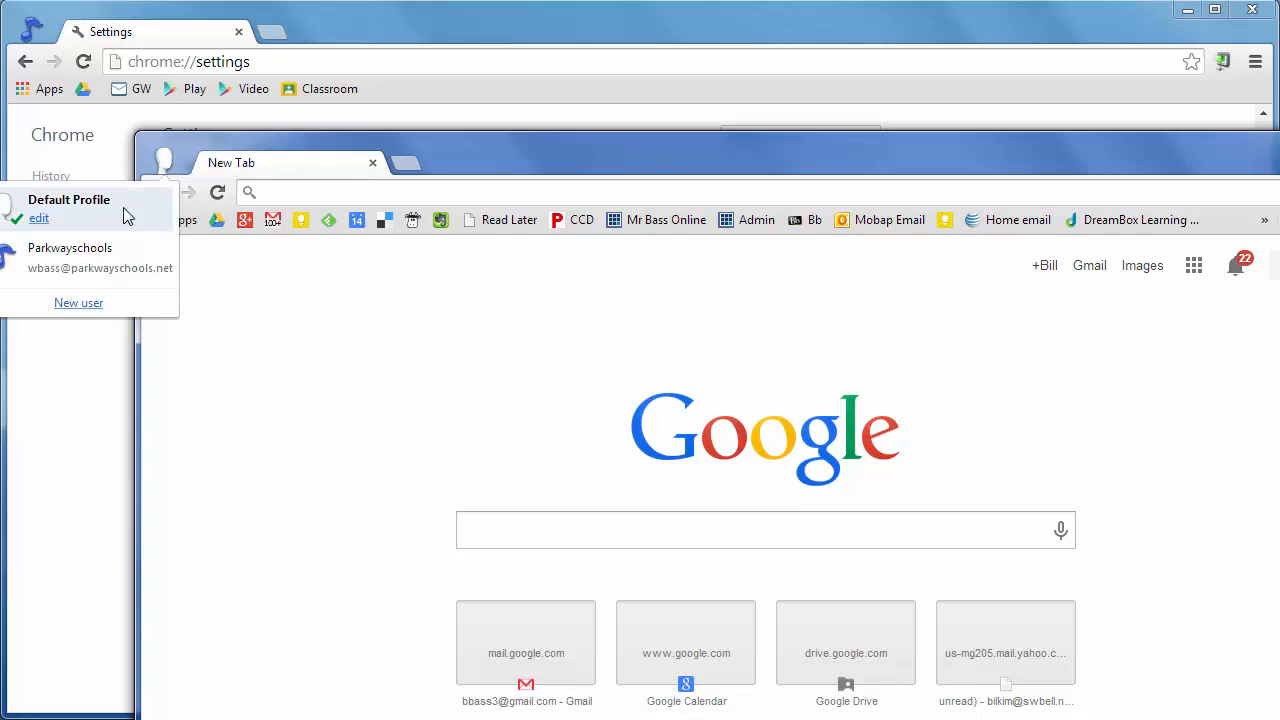
mouse_move(72, 222)
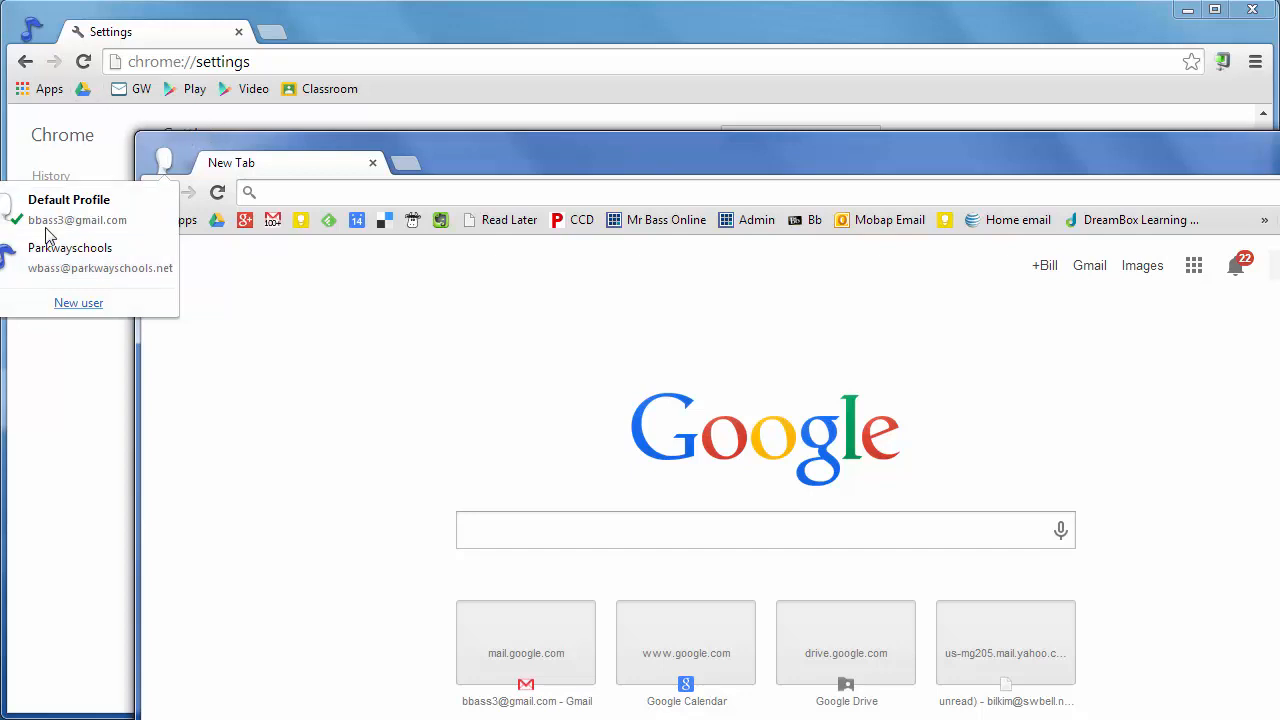
mouse_move(52, 268)
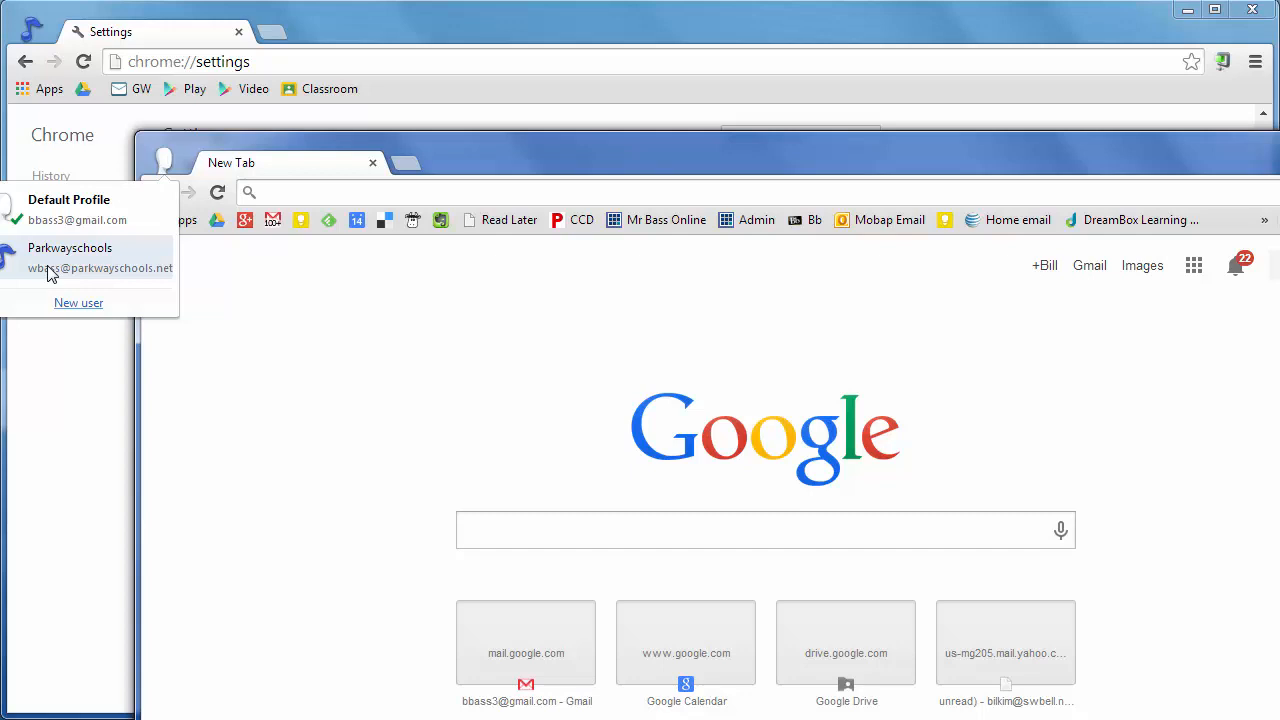
mouse_move(168, 172)
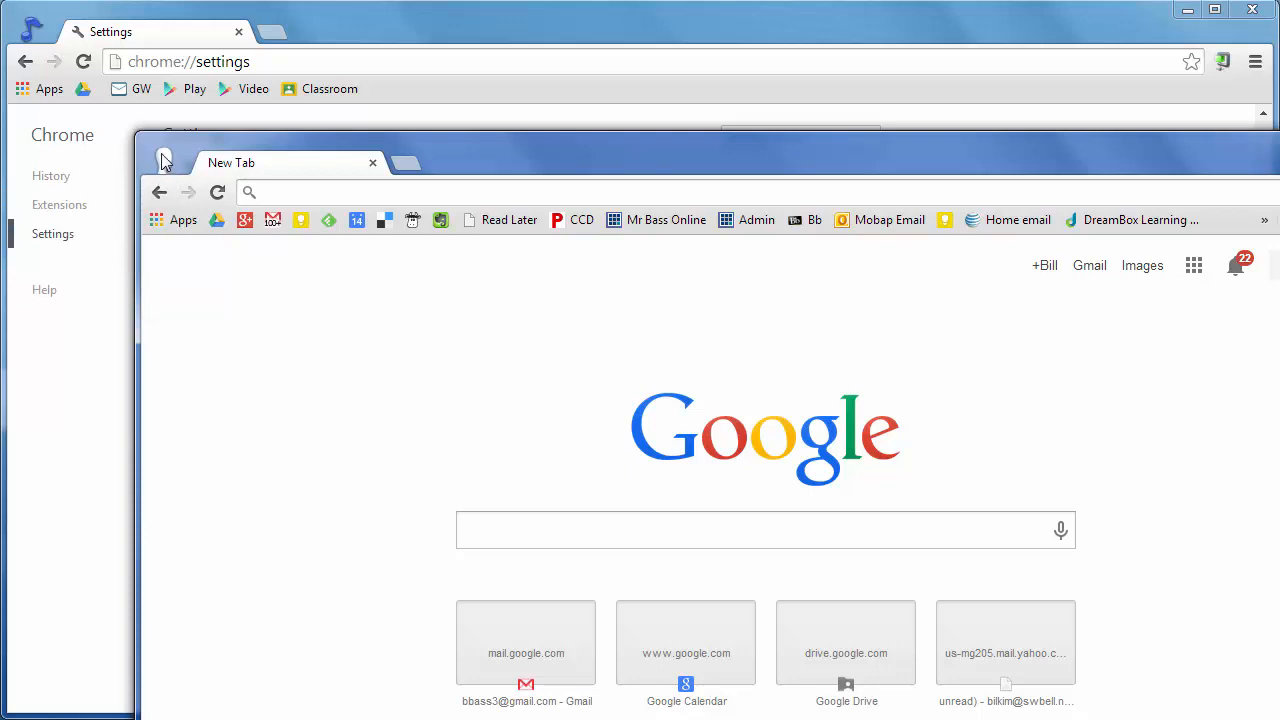
mouse_move(192, 176)
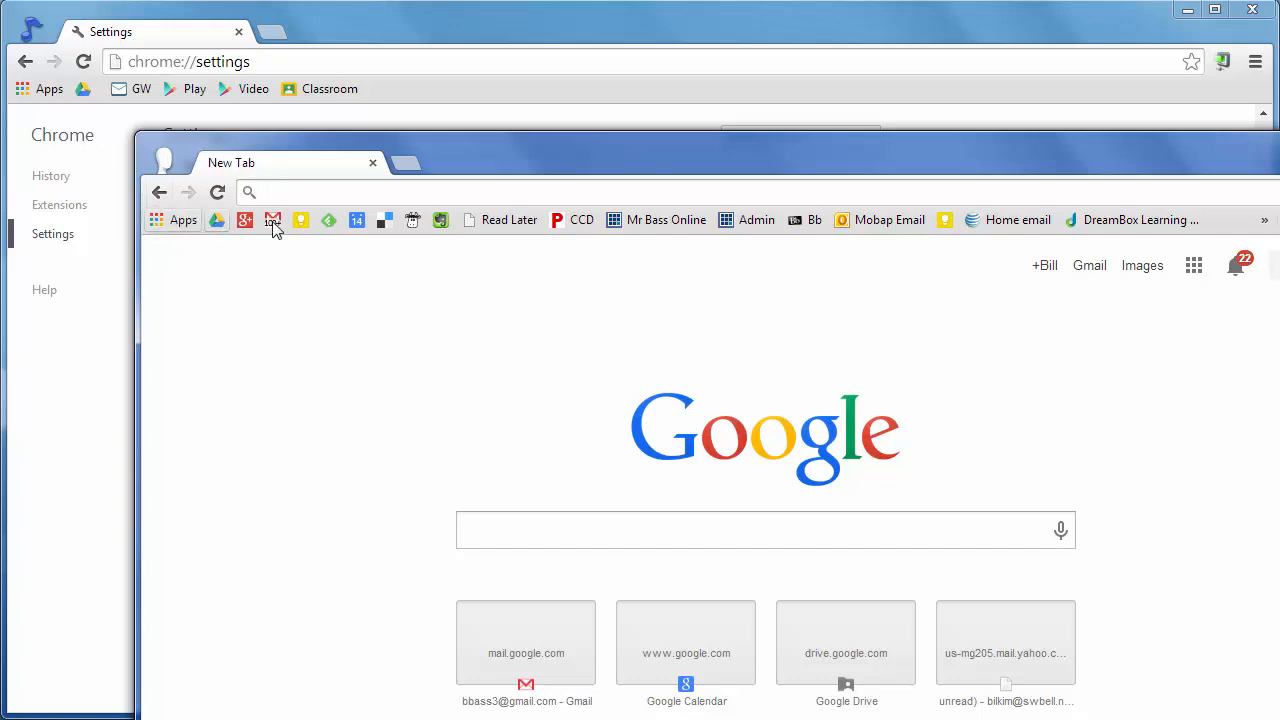
mouse_move(970, 236)
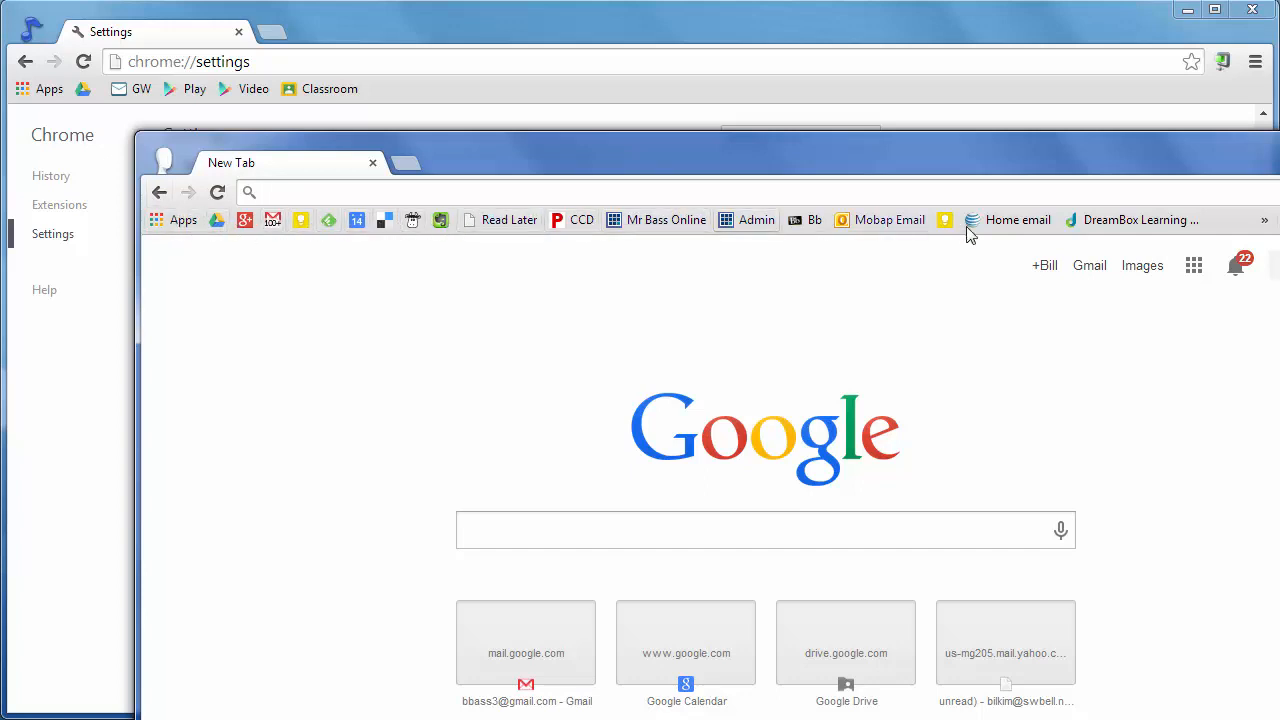
mouse_move(212, 260)
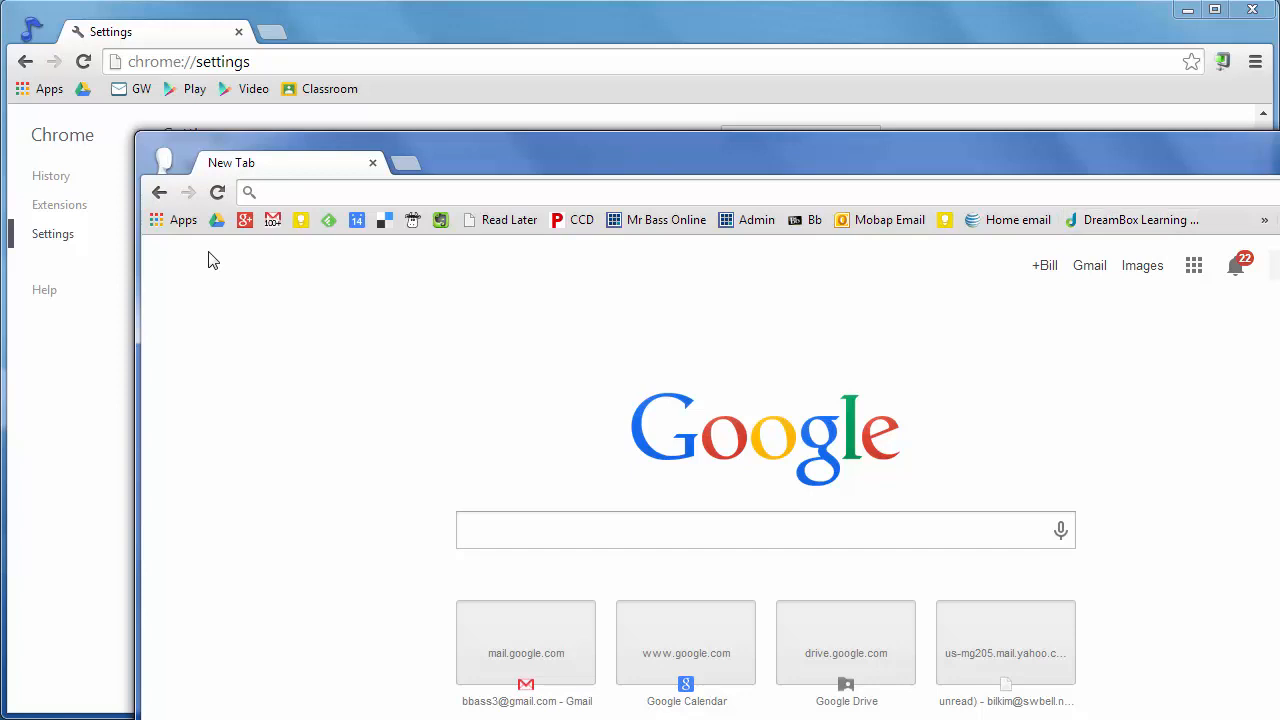